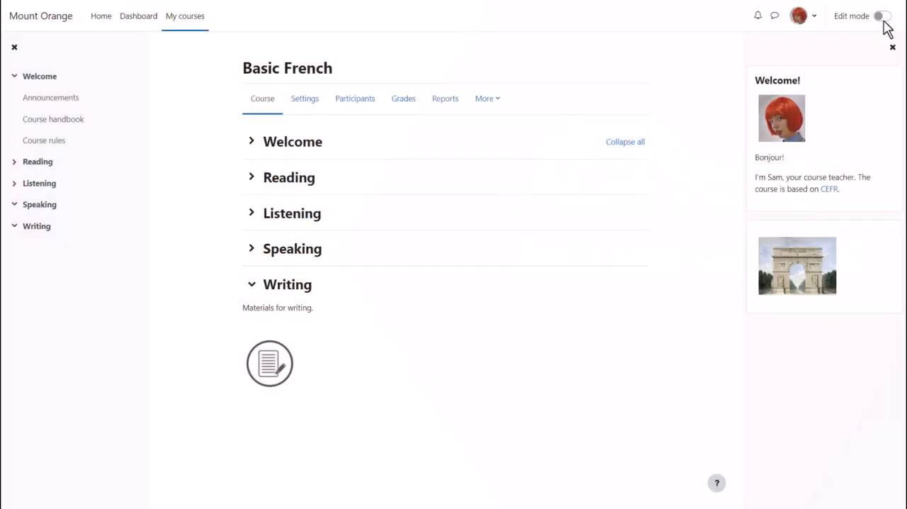
- Switch on Edit mode for the Basic French course
click(881, 16)
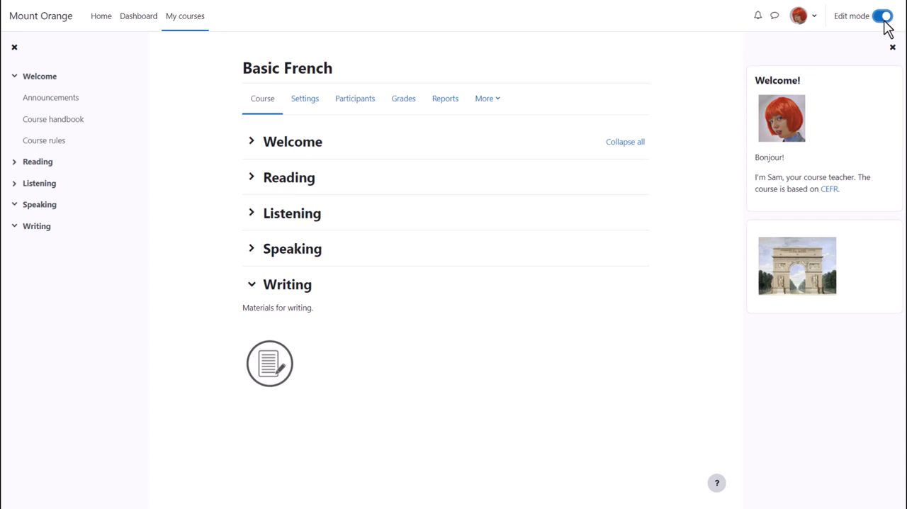
click(883, 15)
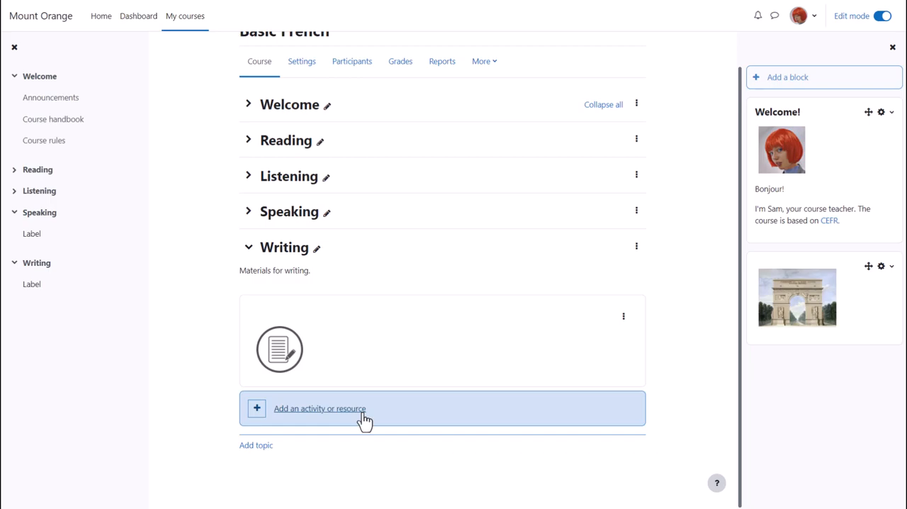
- Choose the URL resource type to add under the Writing section
click(319, 408)
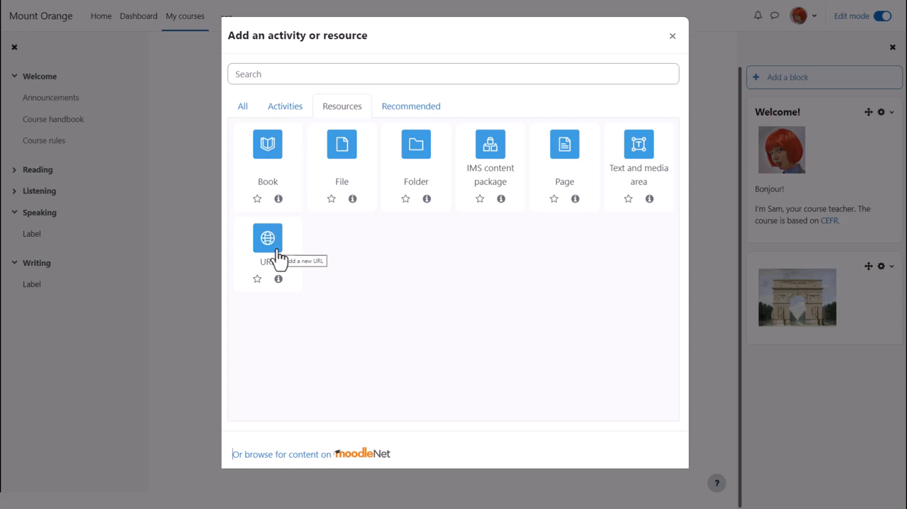
click(267, 237)
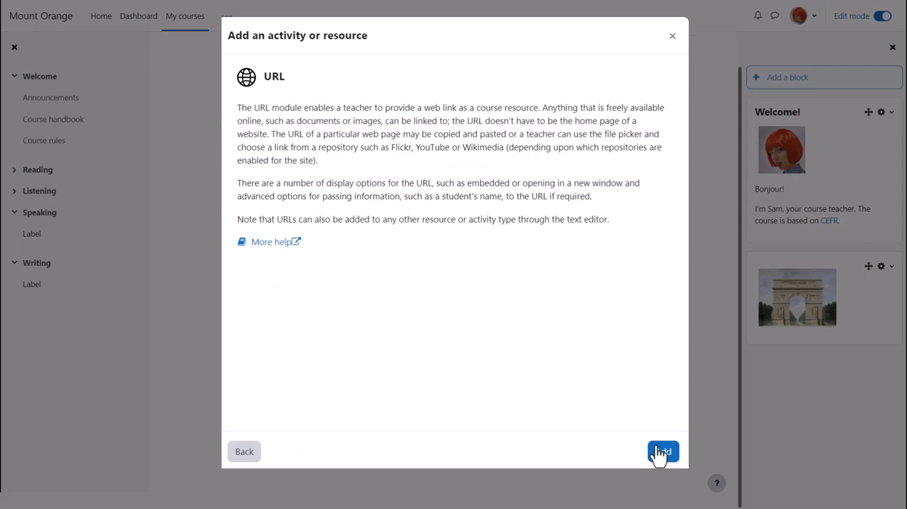
mouse_move(664, 451)
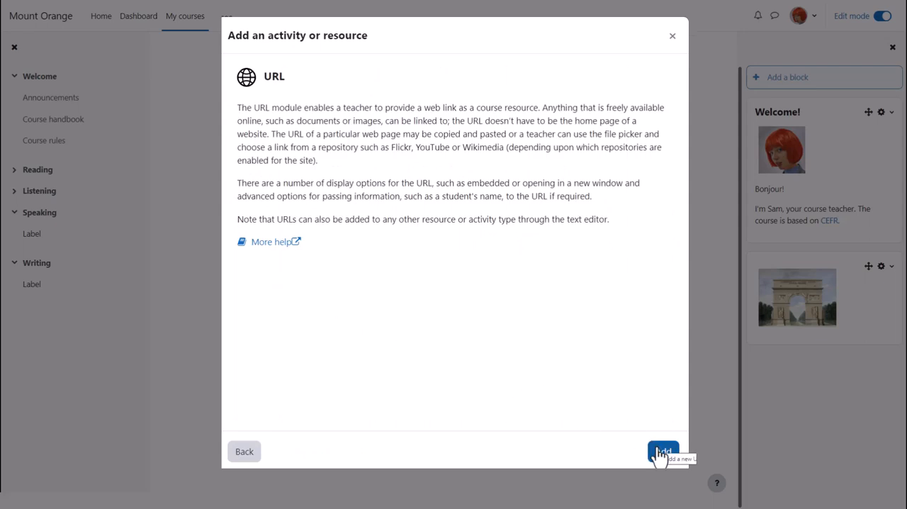
click(663, 454)
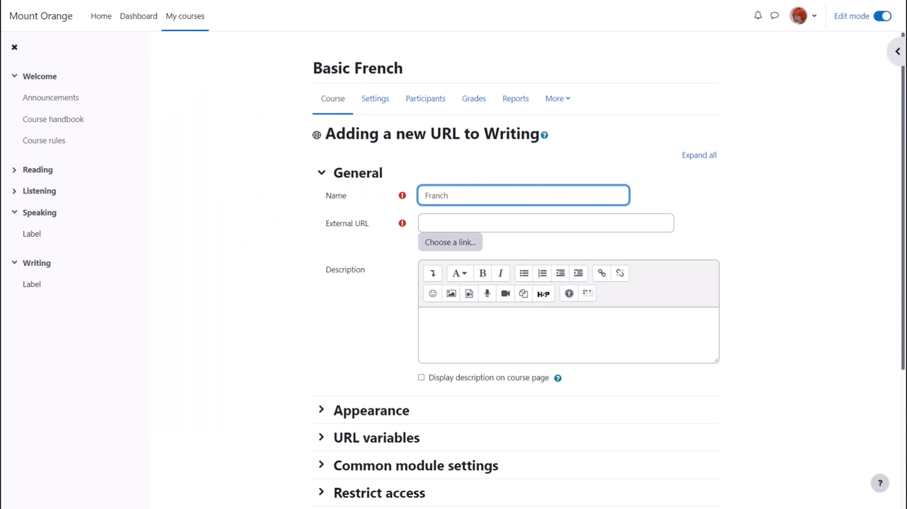
- Name the resource 'Francophone countries' and link it to the worldpopulationreview.com French-speaking countries page
text(Francophone countri)
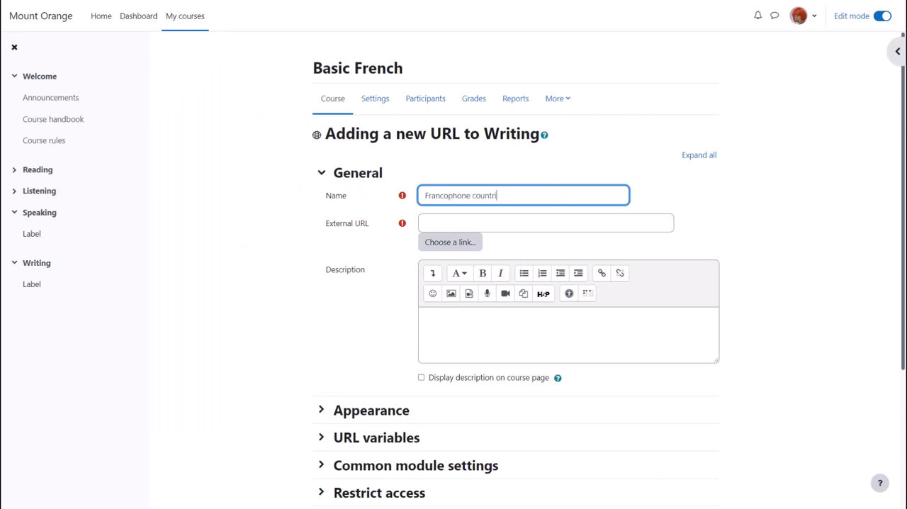
text(es)
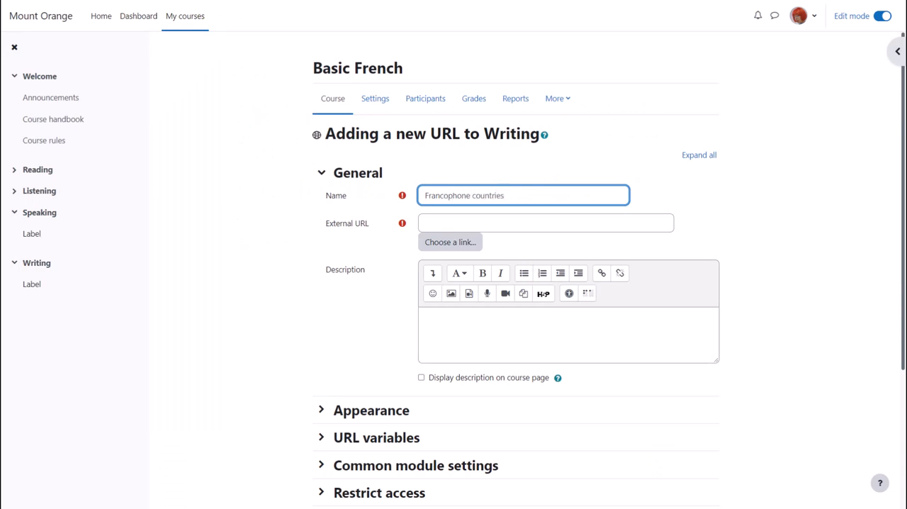
text(https://worldpopulationreview.com/country-rankings/french-speaking-countries)
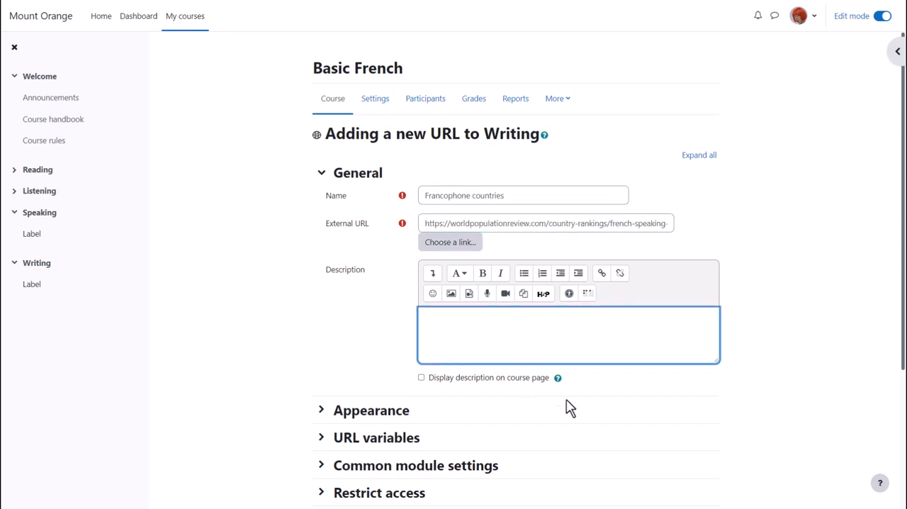
scroll(down, 3)
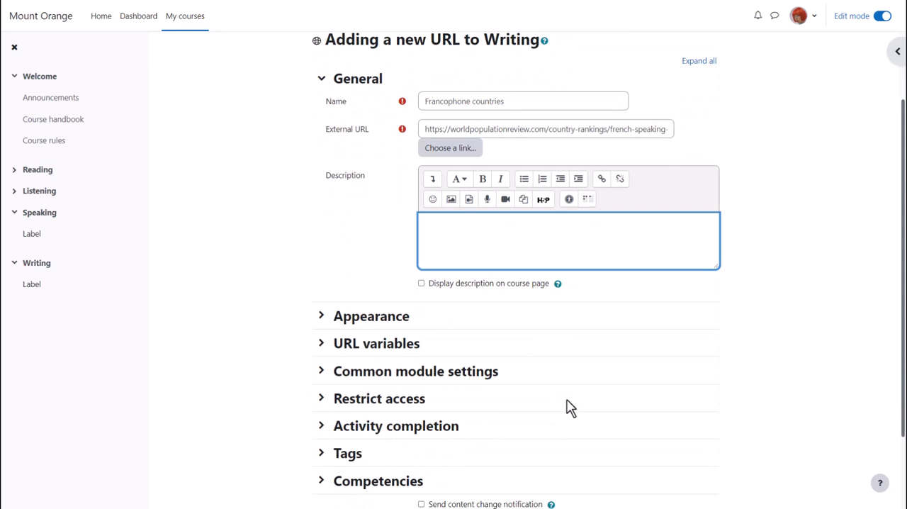
mouse_move(567, 406)
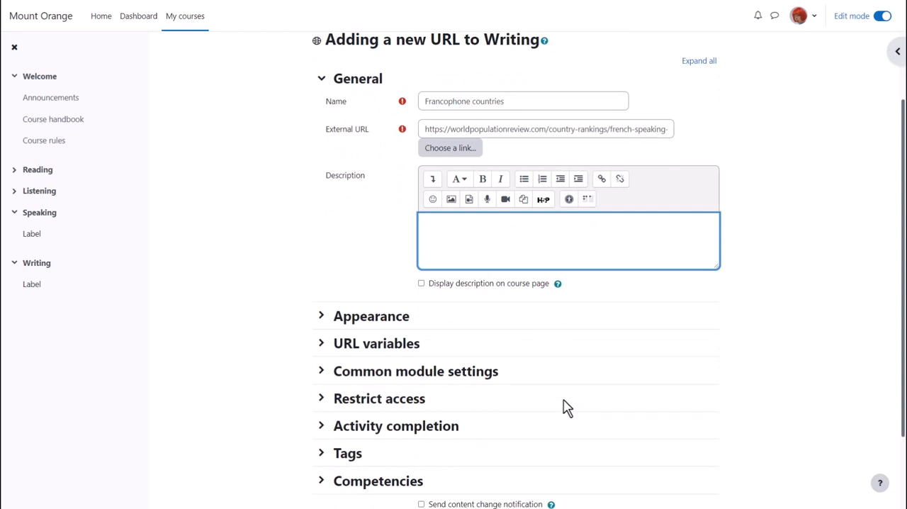
mouse_move(421, 296)
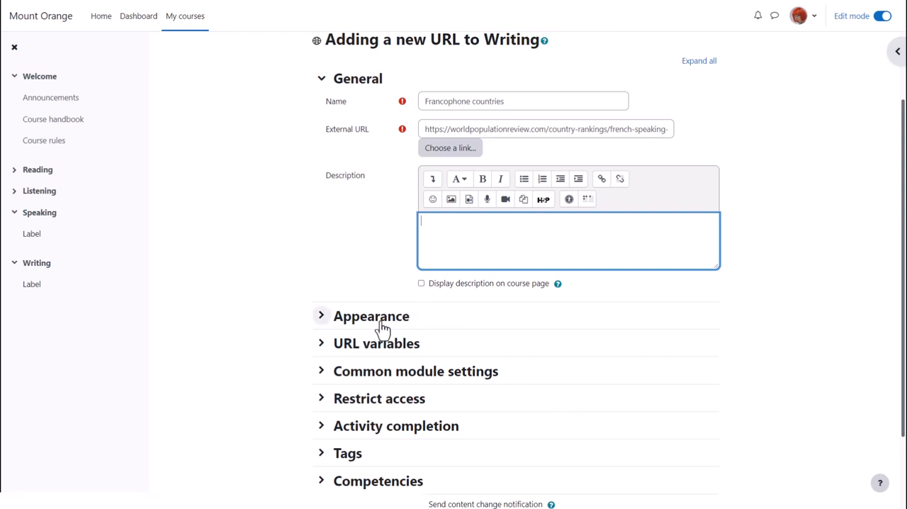
- Keep the Appearance display option on Automatic, then expand Activity completion
click(371, 315)
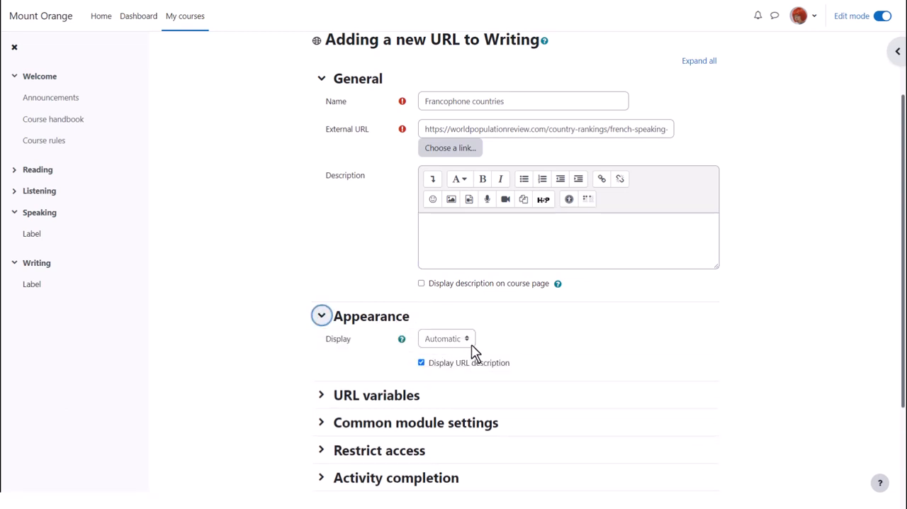
click(446, 338)
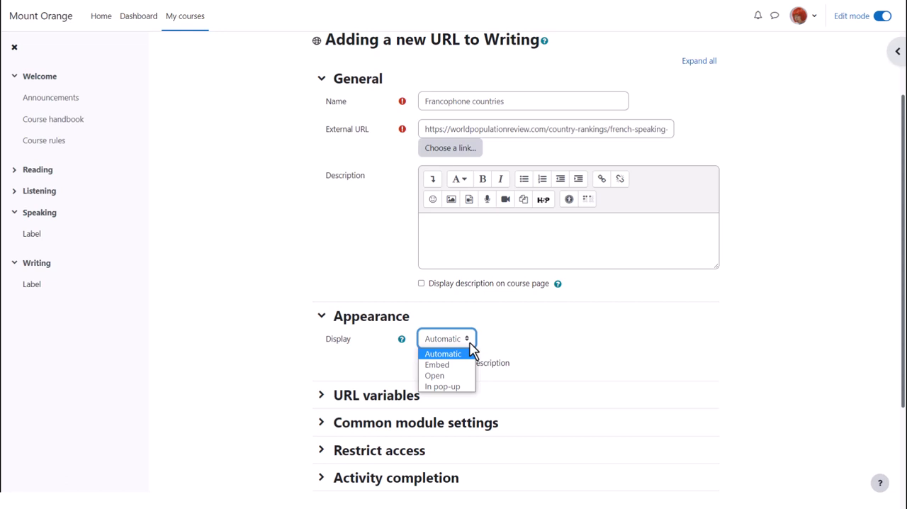
click(442, 352)
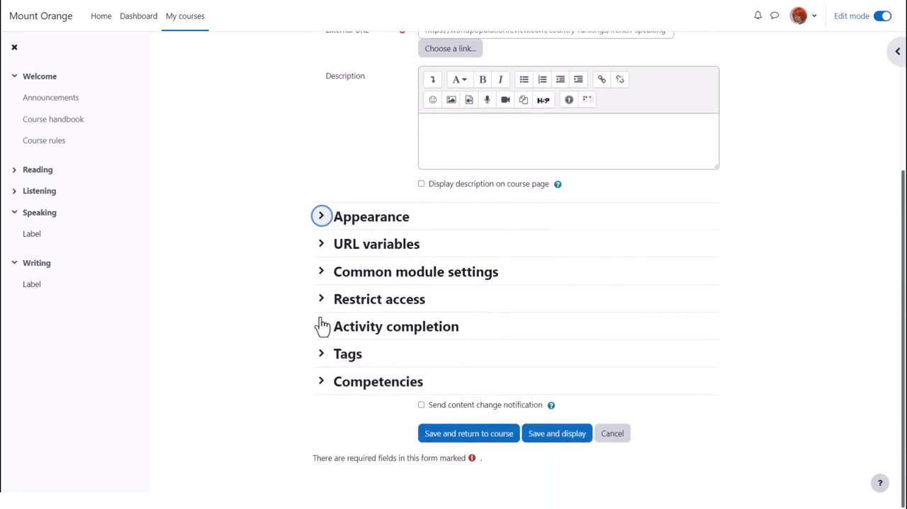
click(321, 326)
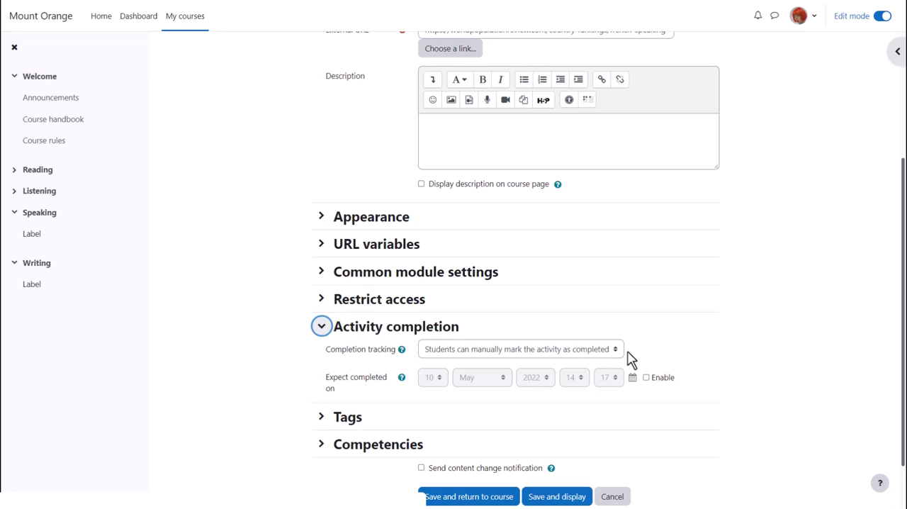
mouse_move(622, 360)
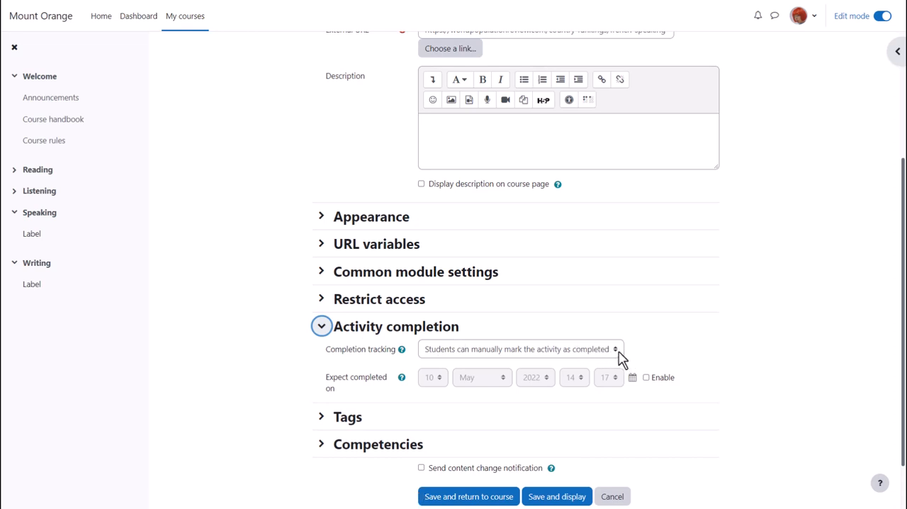
- Set completion tracking to 'Show activity as complete when conditions are met'
click(519, 349)
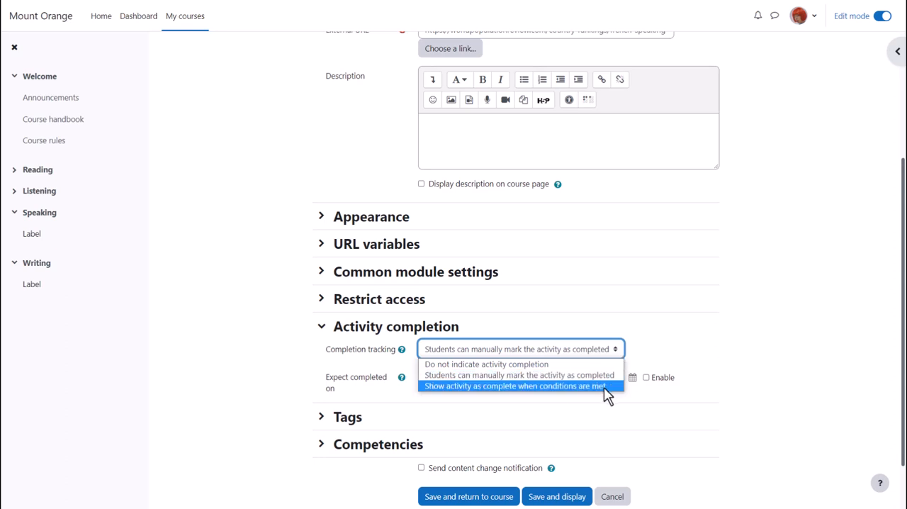
click(514, 385)
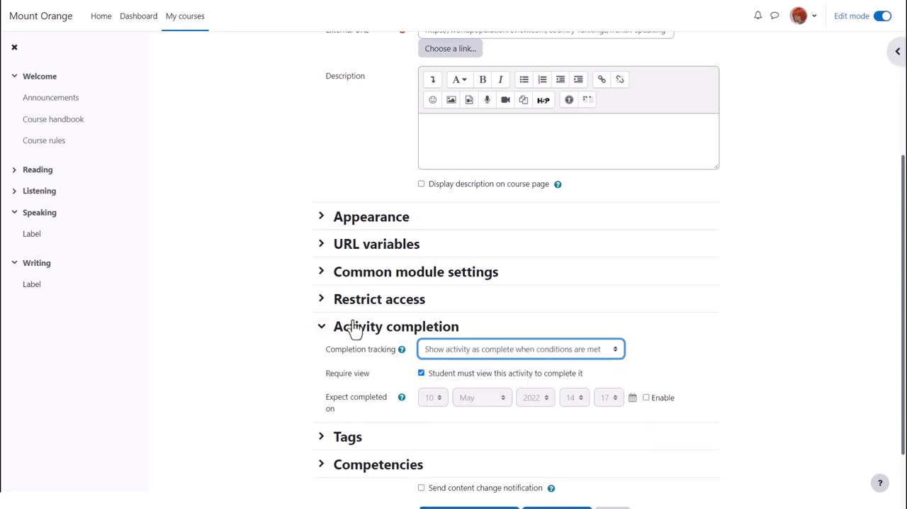
click(321, 326)
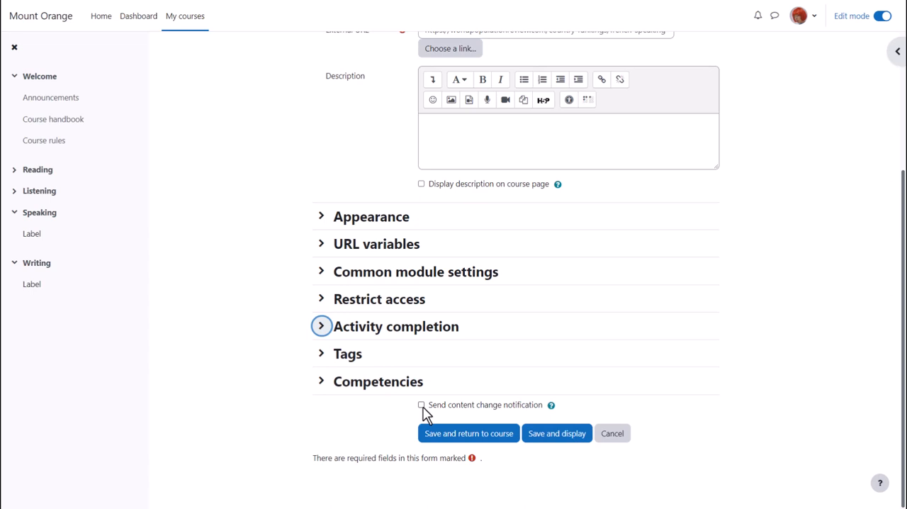
- Send a content change notification, save to the course, and open the Francophone countries link
click(421, 404)
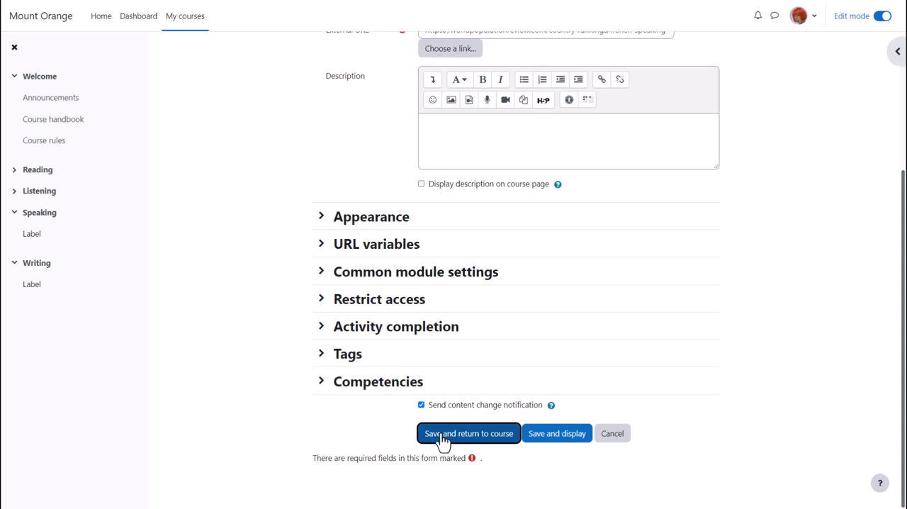
click(468, 433)
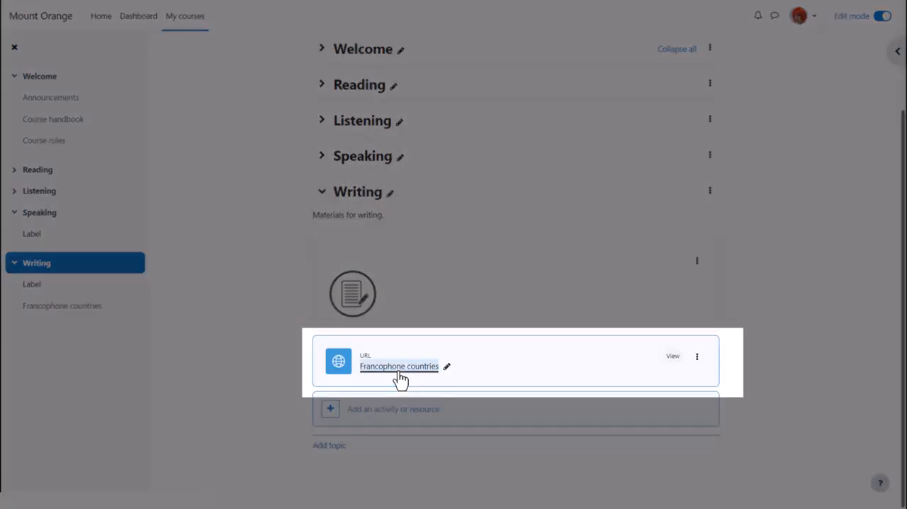
click(398, 366)
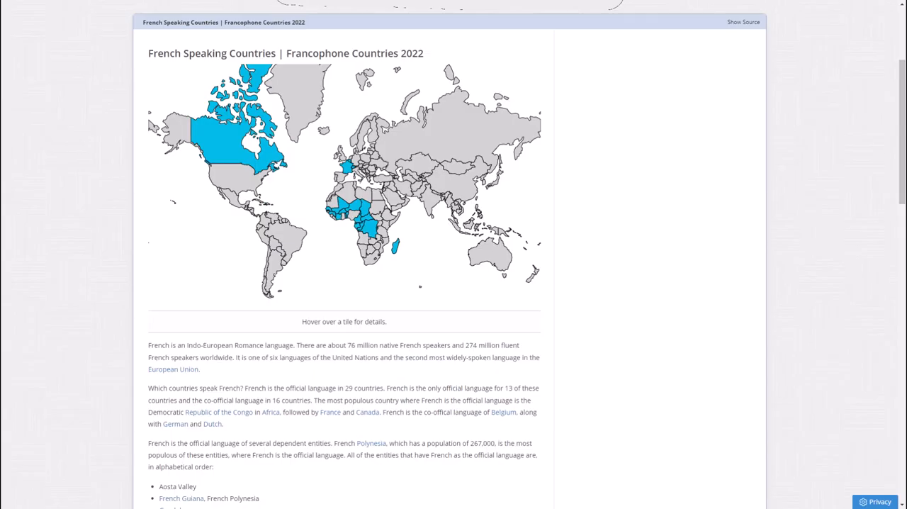